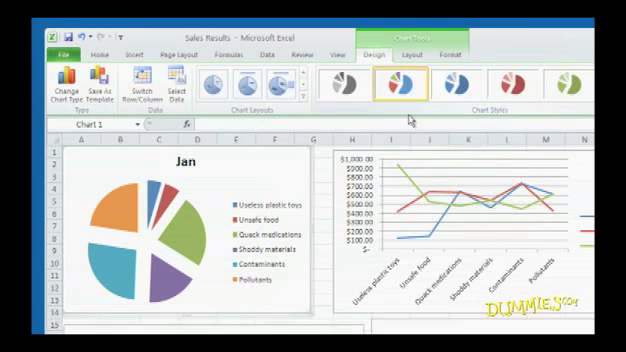
{"action": "mouse_move", "coordinate": [264, 172]}
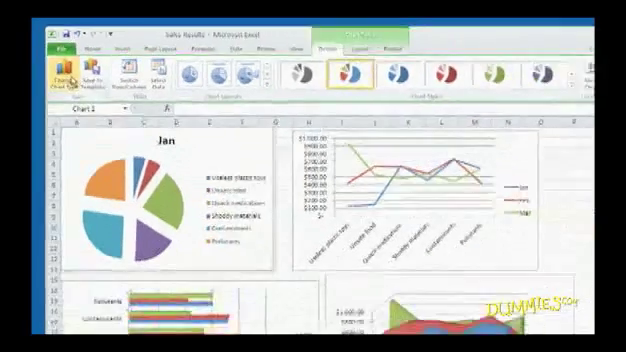
Switch the pie chart's rows and columns so Jan, Feb and Mar become the slices.
{"action": "left_click", "coordinate": [62, 78]}
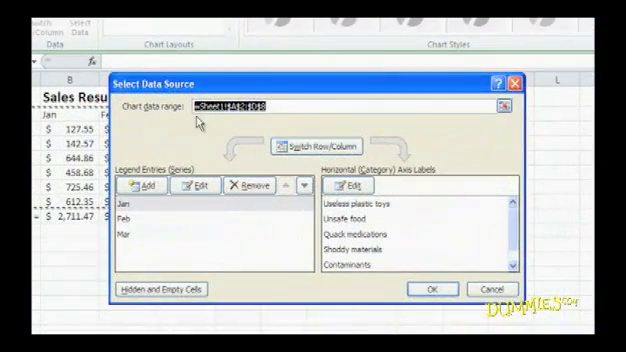
{"action": "mouse_move", "coordinate": [484, 124]}
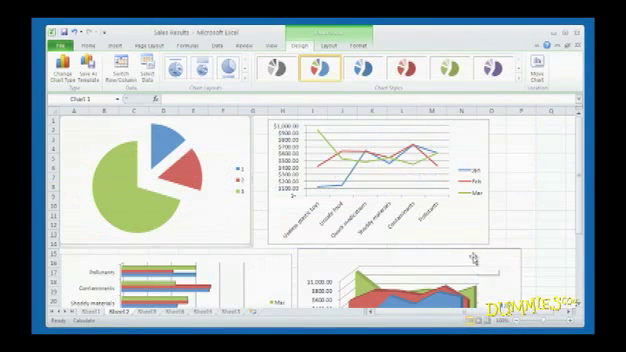
{"action": "mouse_move", "coordinate": [220, 232]}
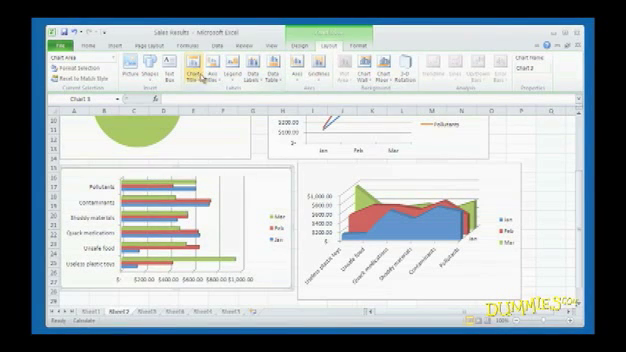
Add a Title Below Axis to the bar chart's primary horizontal axis.
{"action": "left_click", "coordinate": [206, 68]}
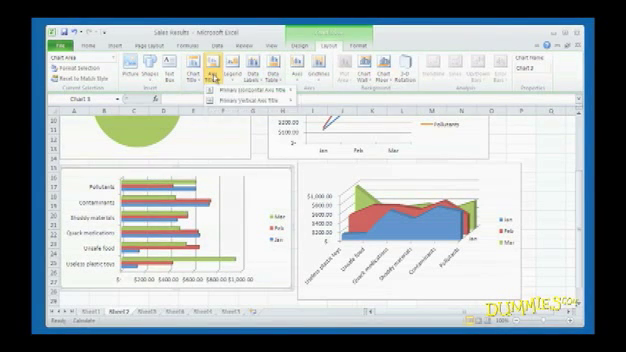
{"action": "left_click", "coordinate": [216, 74]}
{"action": "type", "text": "negative impact"}
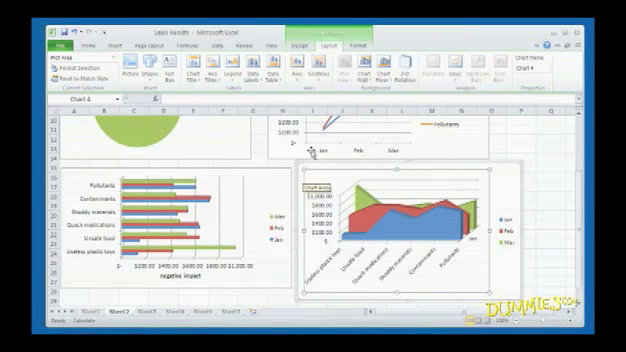
Apply a Chart Layouts preset that gives the 3-D area chart a chart title and axis titles.
{"action": "left_click", "coordinate": [310, 44]}
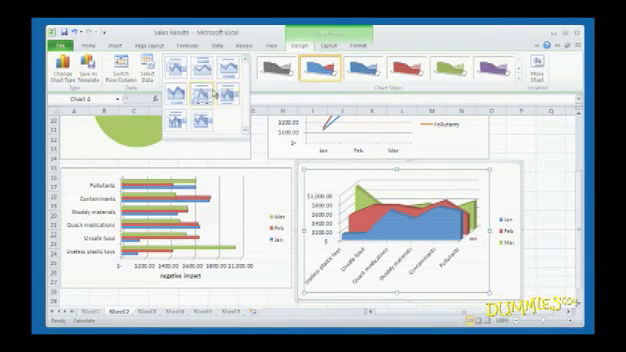
{"action": "left_click", "coordinate": [204, 76]}
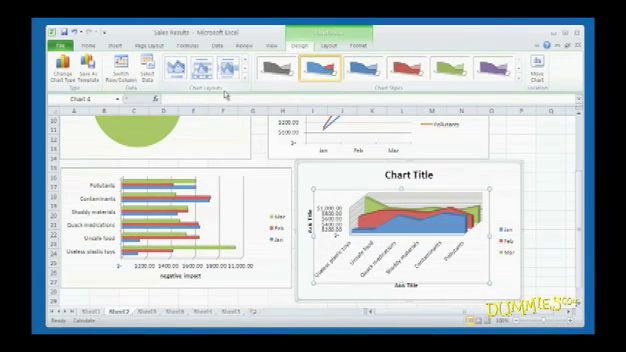